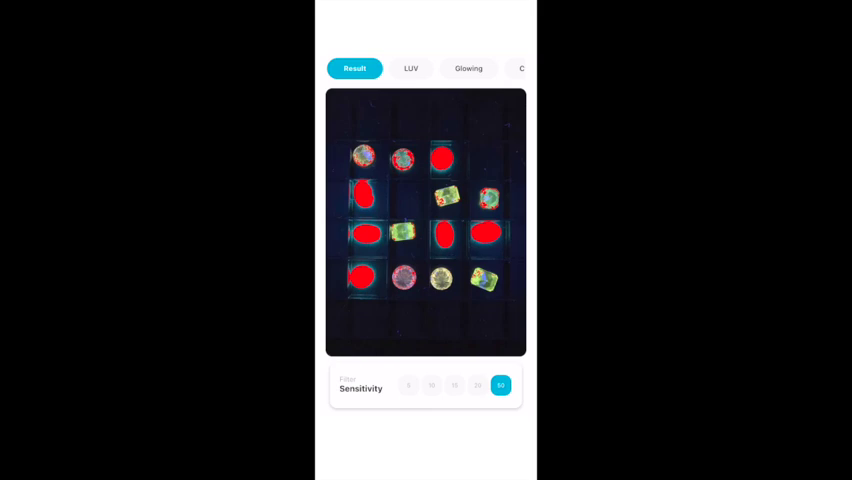
- Switch the results screen to the Glowing tab to show stones glowing strong blue
left_click(467, 68)
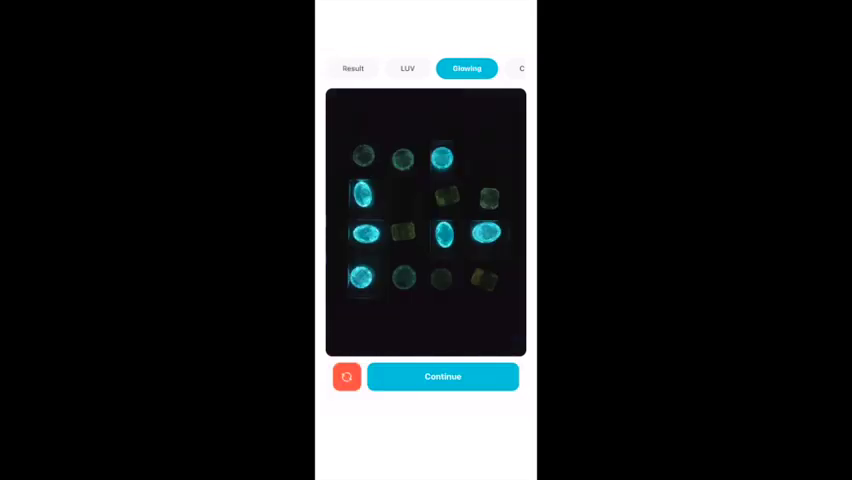